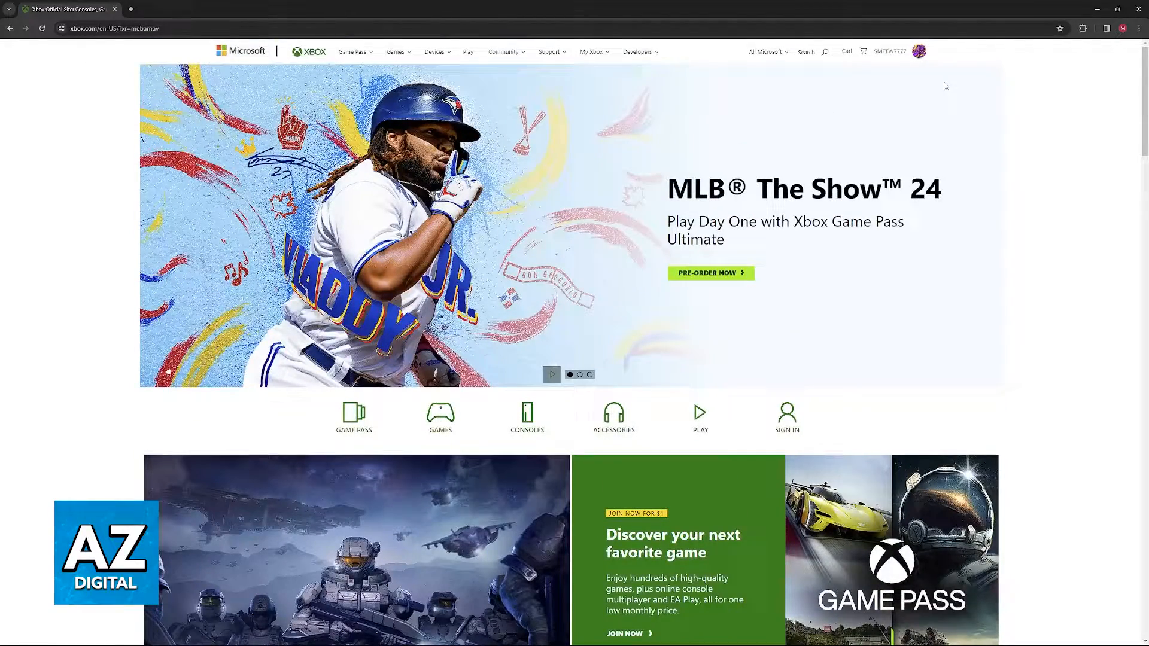
mouse_move(918, 51)
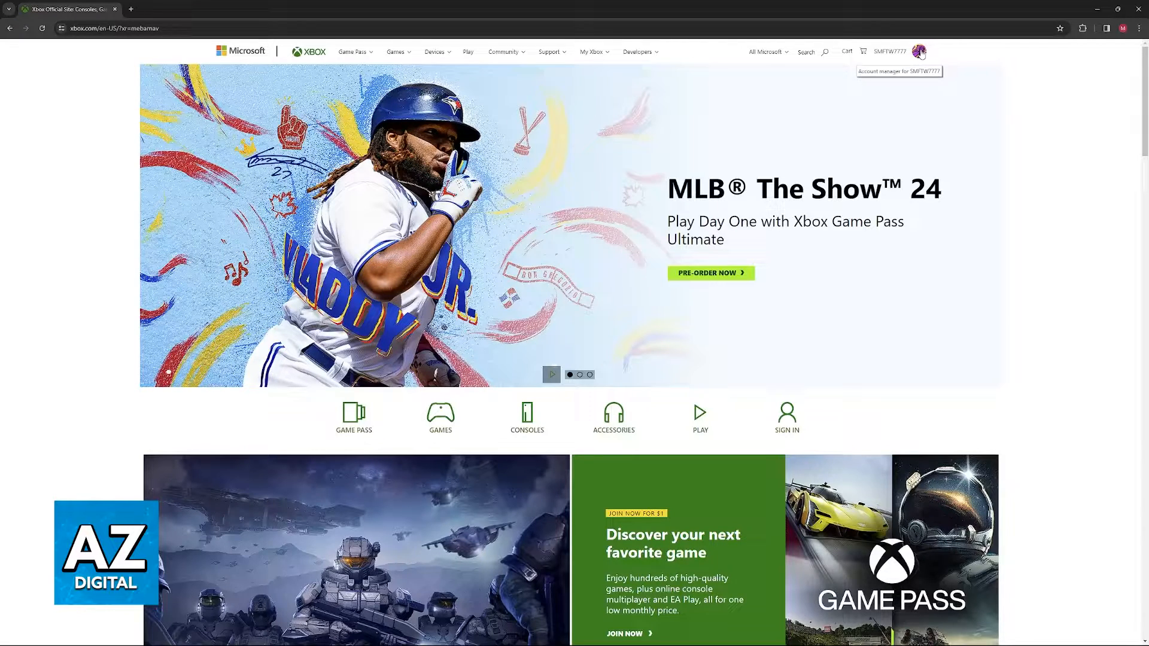
Step: Open the account manager from the profile avatar at the top right of the home page
left_click(918, 52)
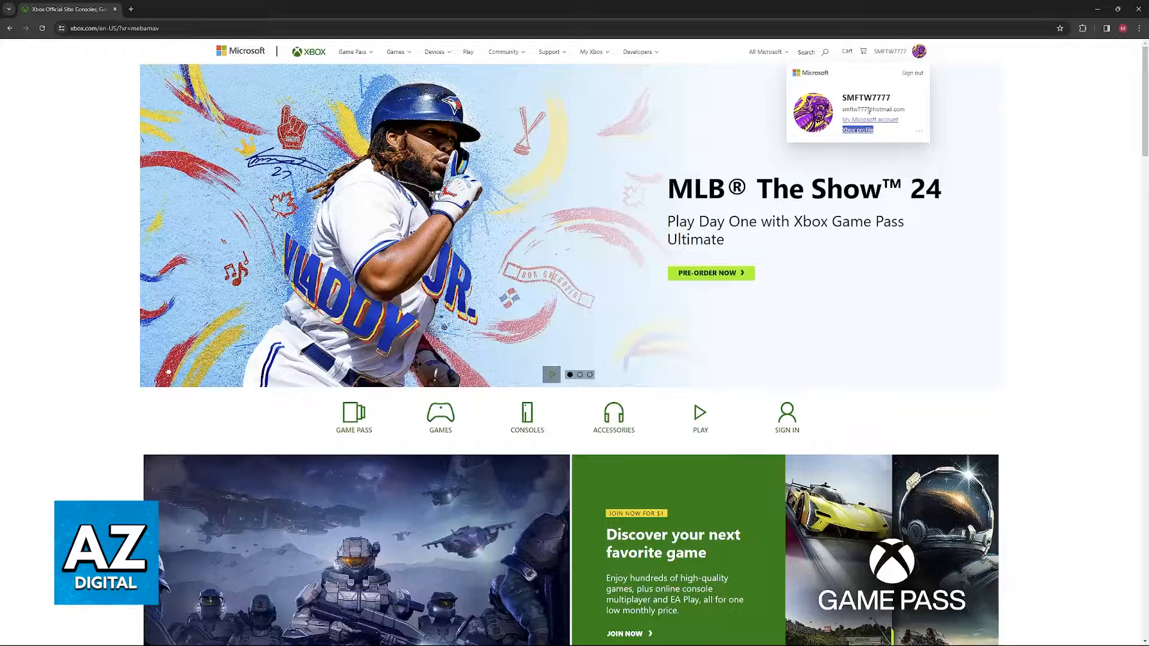
mouse_move(856, 131)
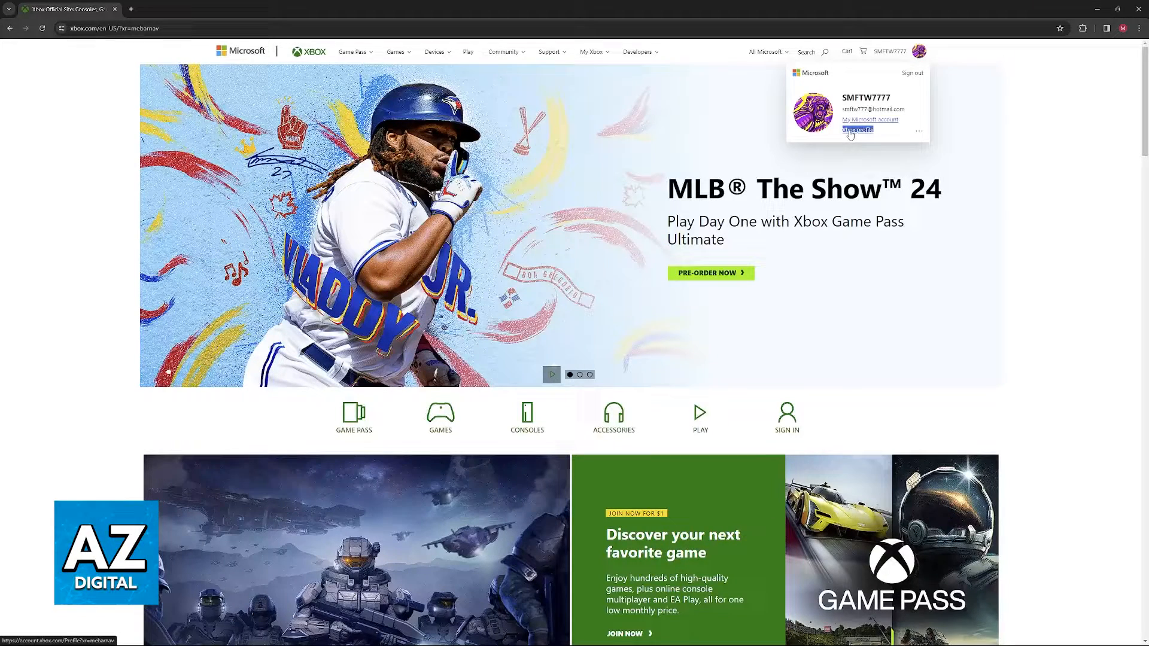
Step: Choose 'Xbox profile' from the account menu to reach the profile page
left_click(857, 131)
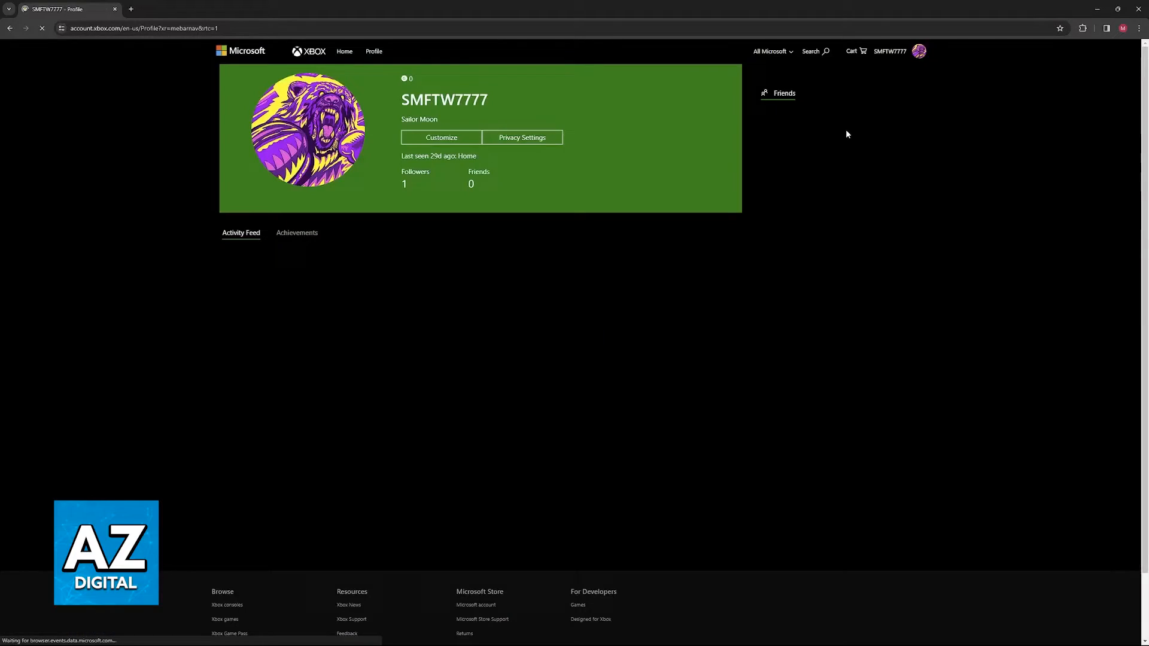
left_click(783, 93)
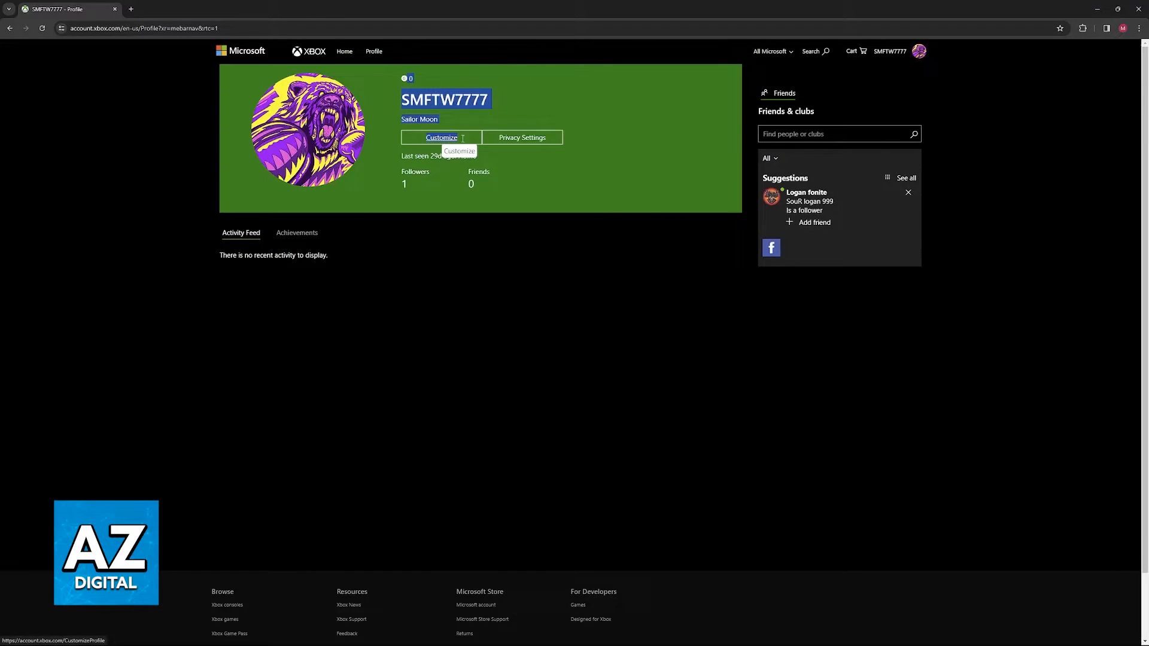
Step: Go to the Customize Profile page with gamertag, gamerpic, color, location and bio options
left_click(441, 138)
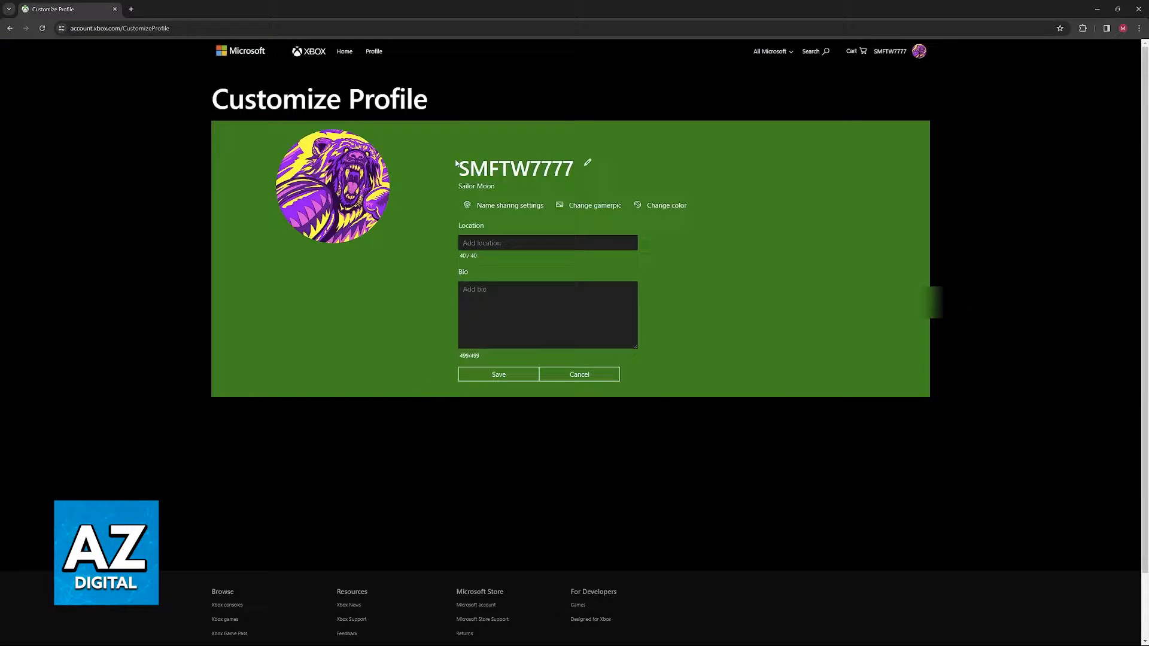
mouse_move(585, 168)
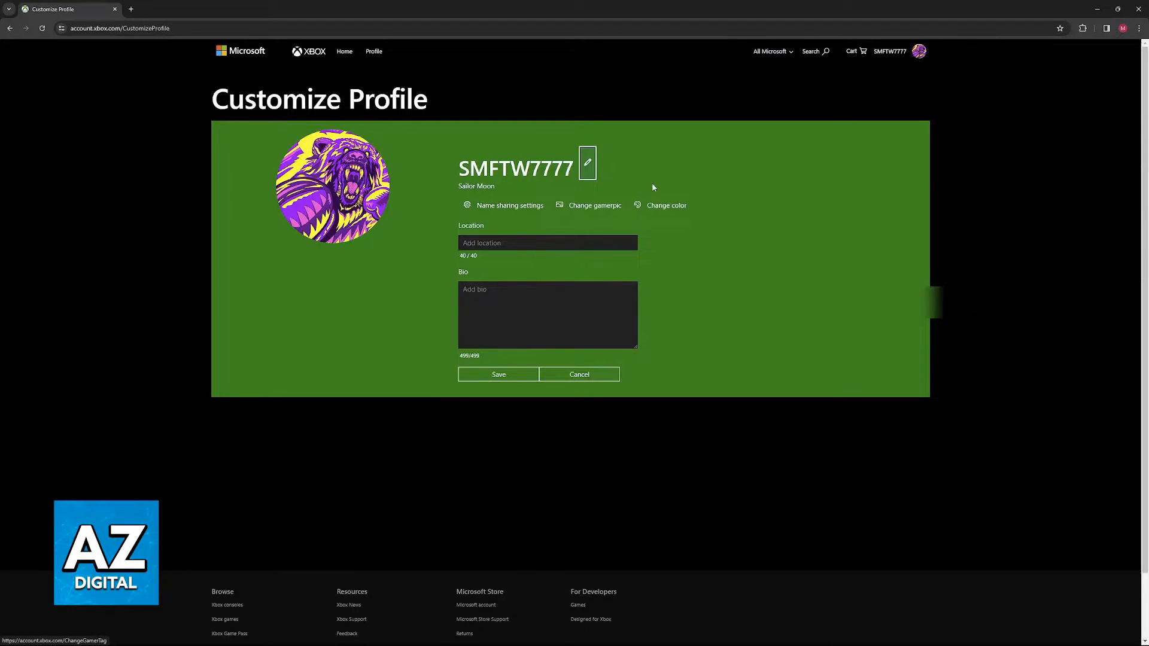
Step: Enter 'aaaaaa' as the new gamertag and check its availability, which returns an error
left_click(587, 161)
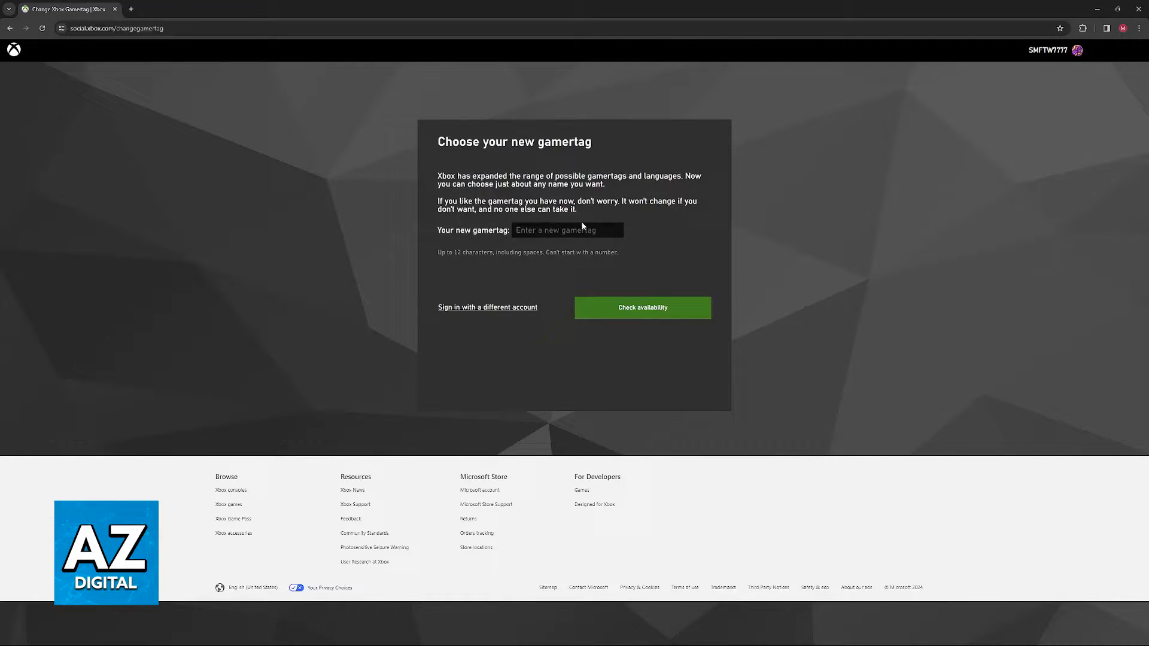
type("aaaaaa")
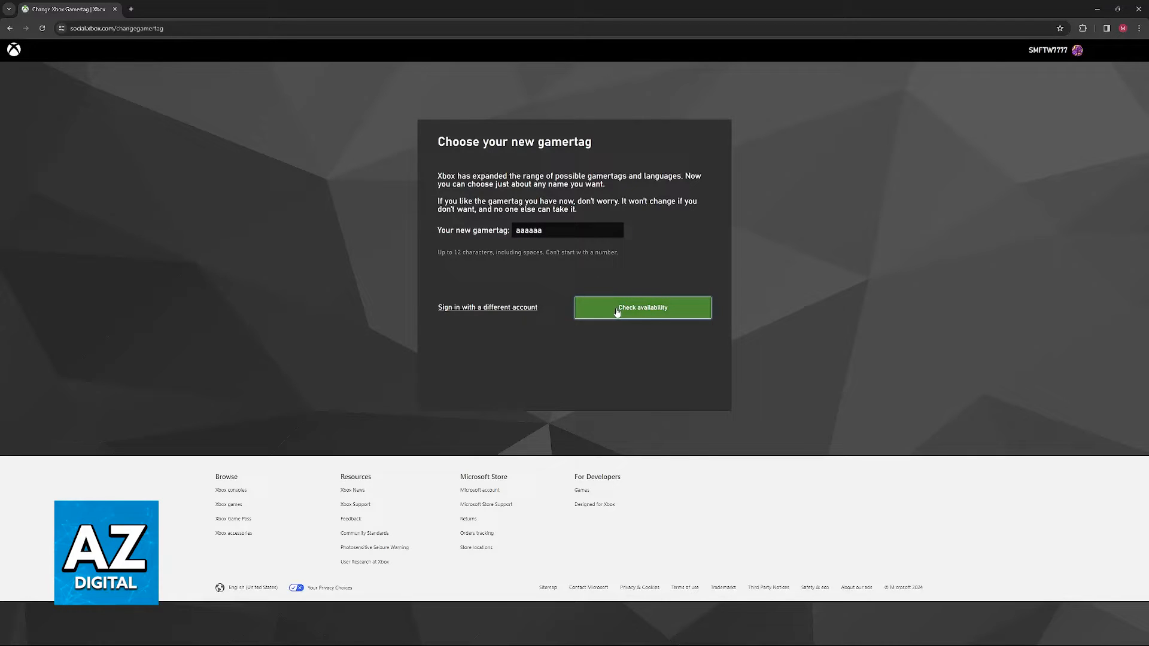
left_click(641, 308)
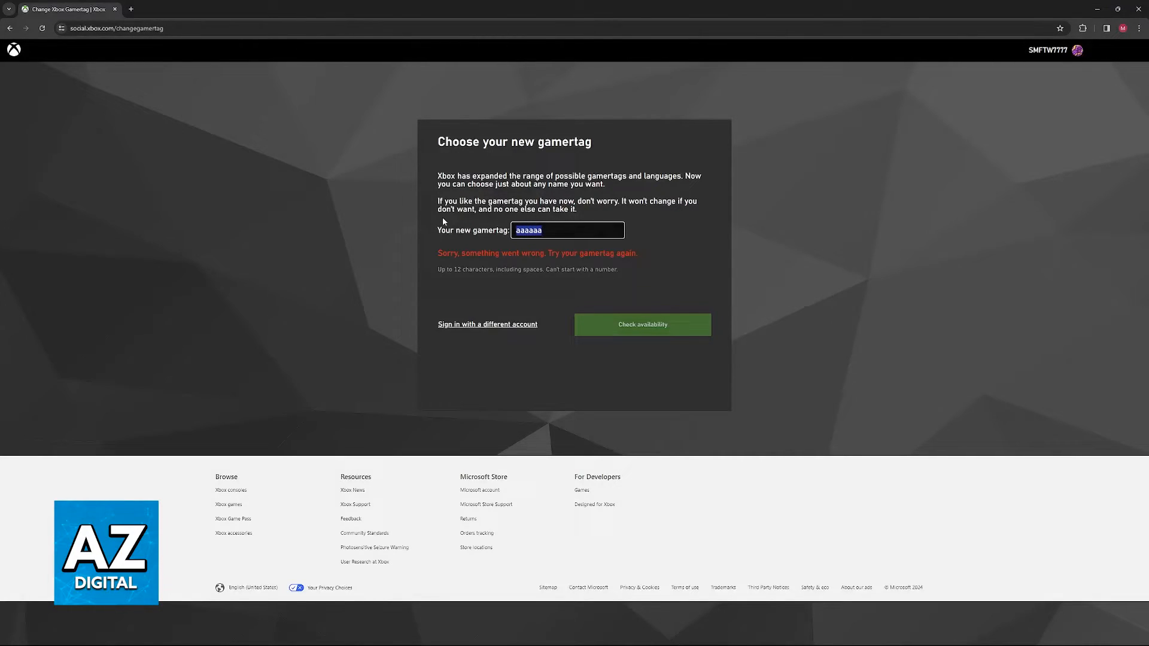
mouse_move(636, 316)
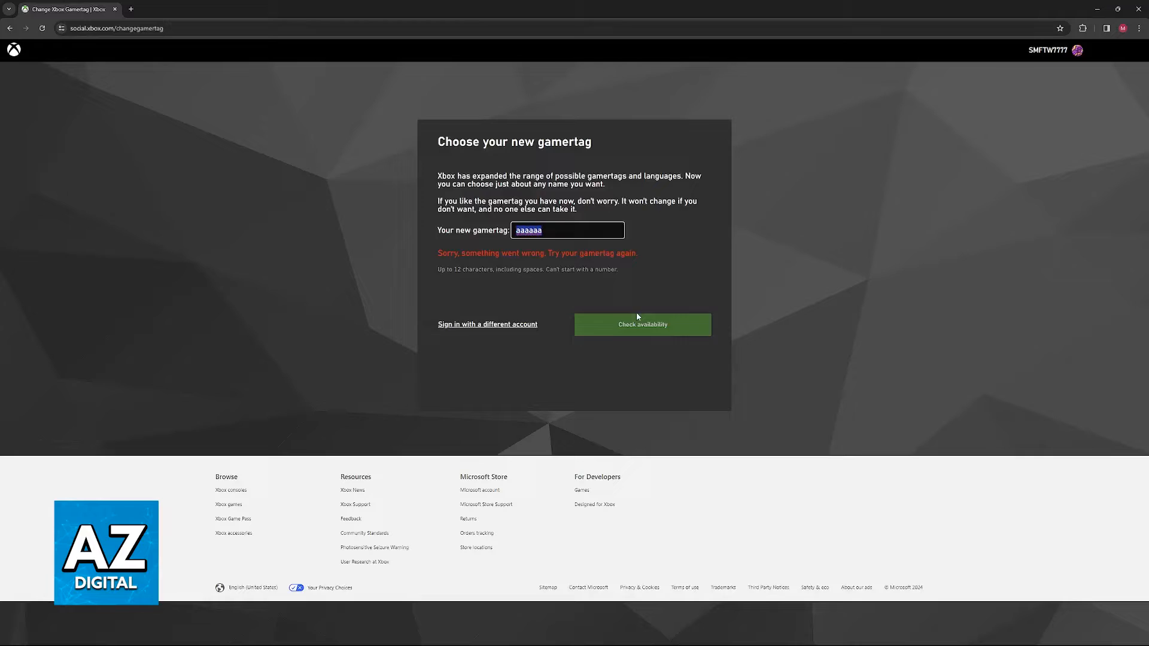
left_click(642, 325)
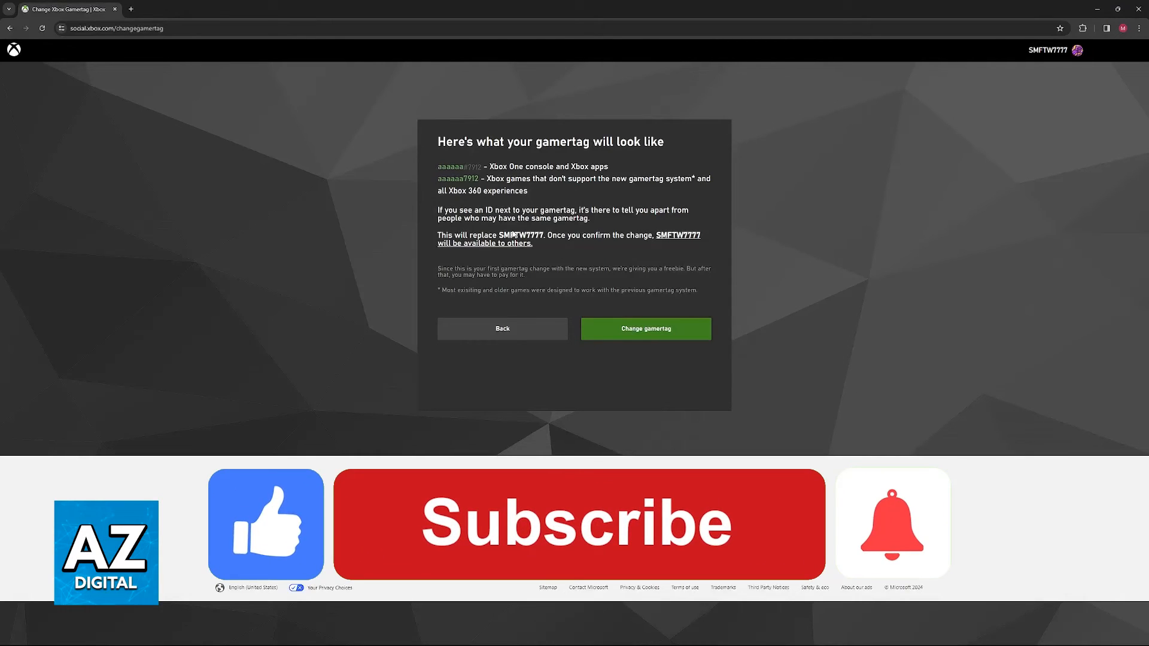
left_click(578, 523)
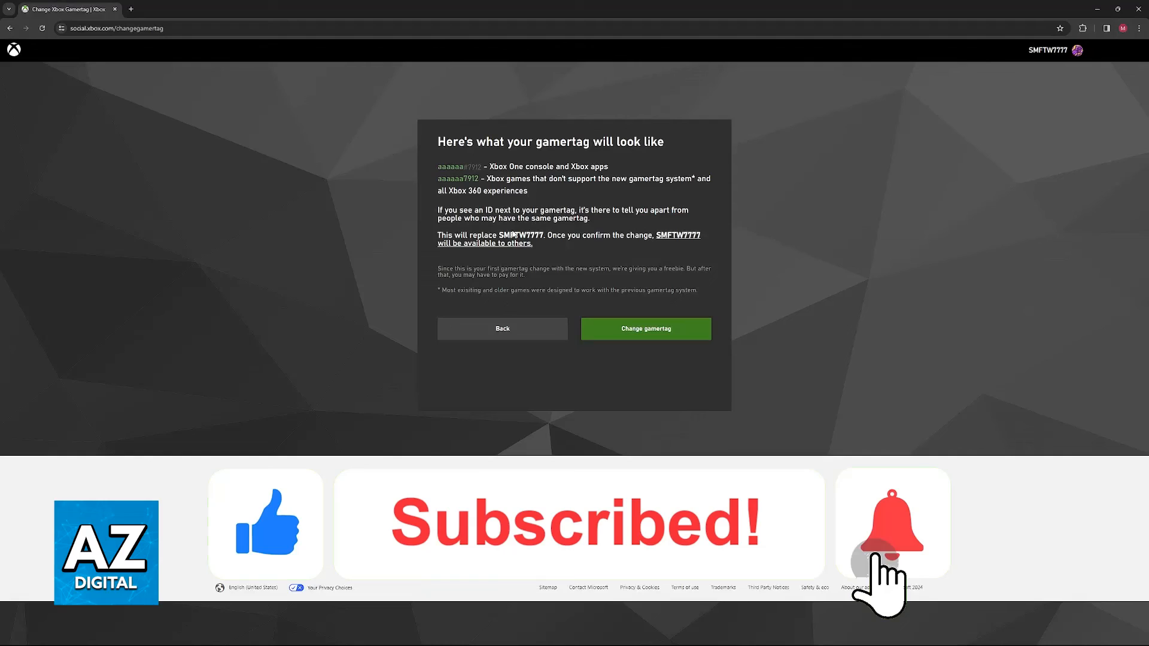
left_click(891, 523)
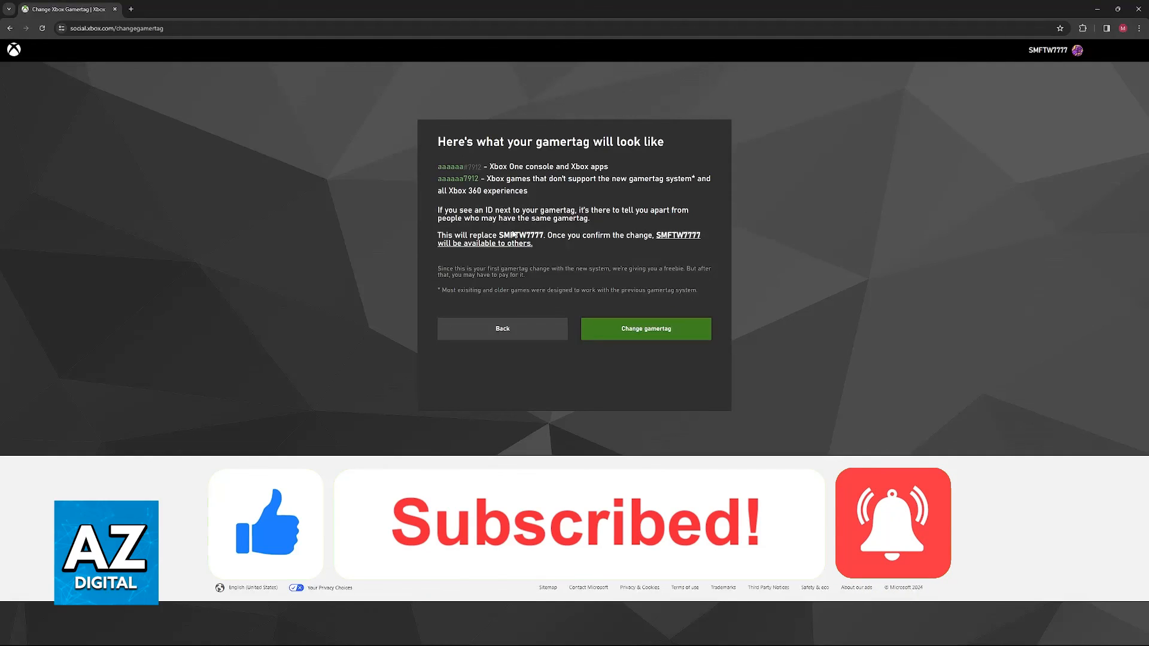